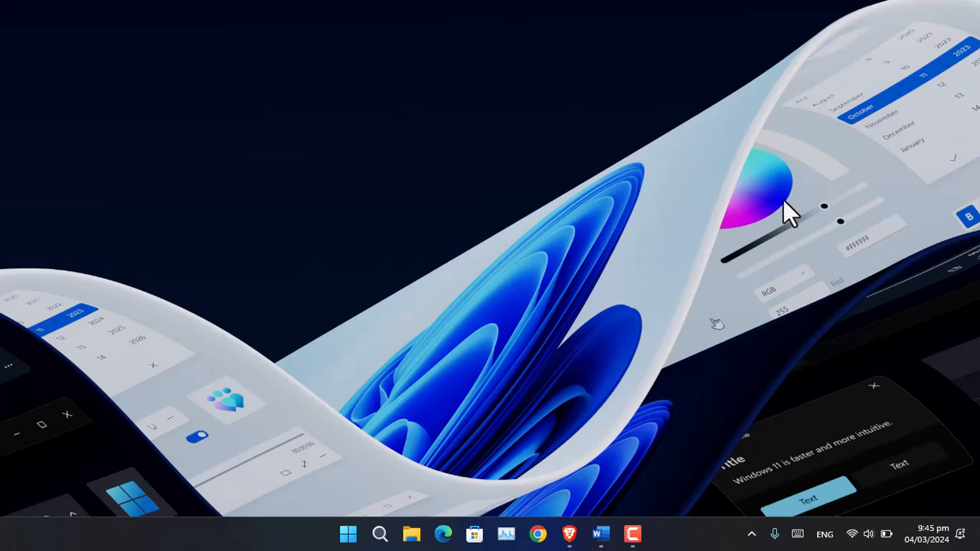
{"action": "mouse_move", "coordinate": [572, 533]}
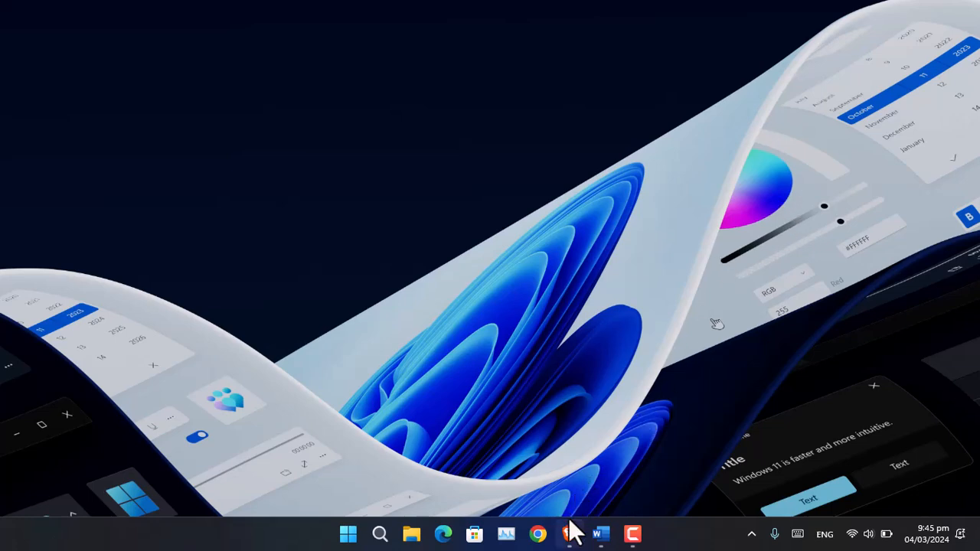
Step: Bring up the Windows Insider site in Brave and scroll to the Insider channels overview
{"action": "left_click", "coordinate": [568, 534]}
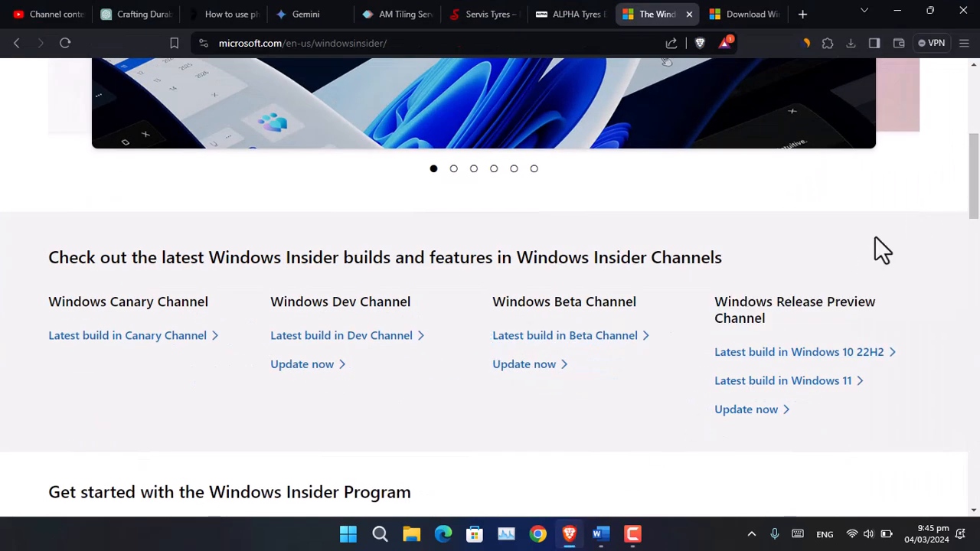
{"action": "mouse_move", "coordinate": [290, 301]}
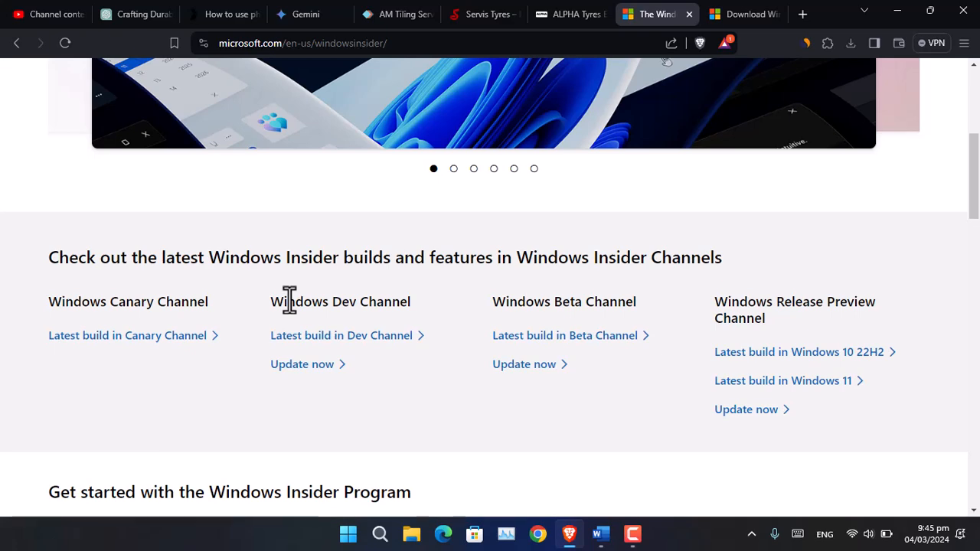
{"action": "mouse_move", "coordinate": [968, 207]}
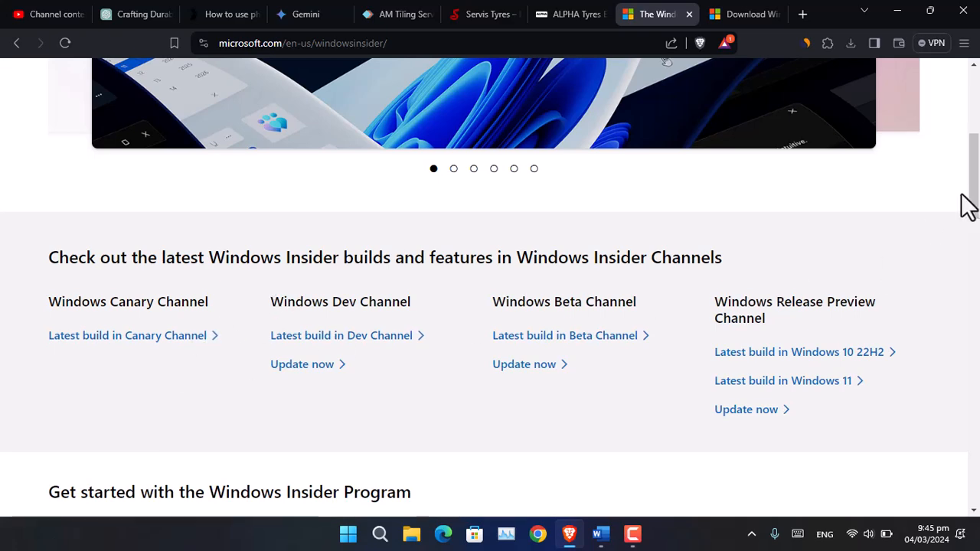
{"action": "scroll", "scroll_direction": "down", "scroll_amount": 3}
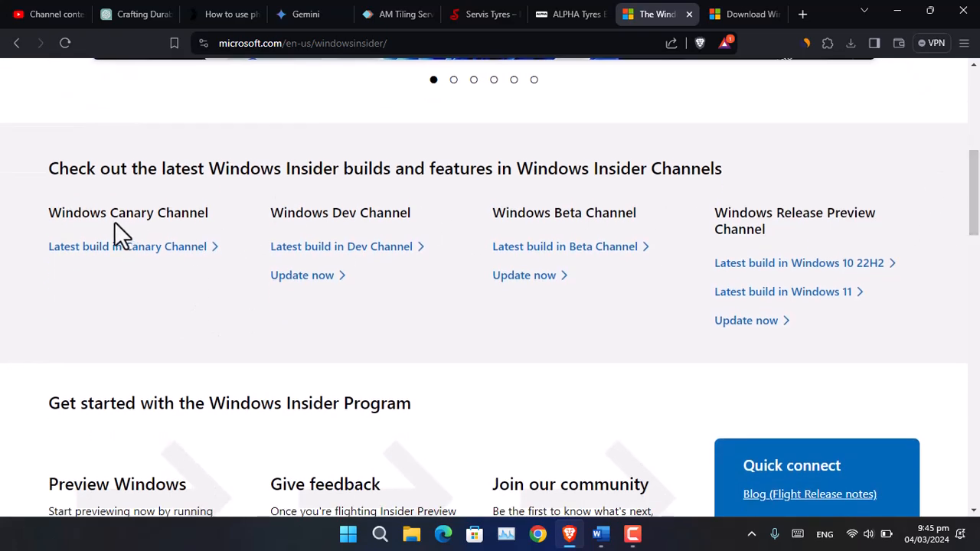
{"action": "mouse_move", "coordinate": [405, 212]}
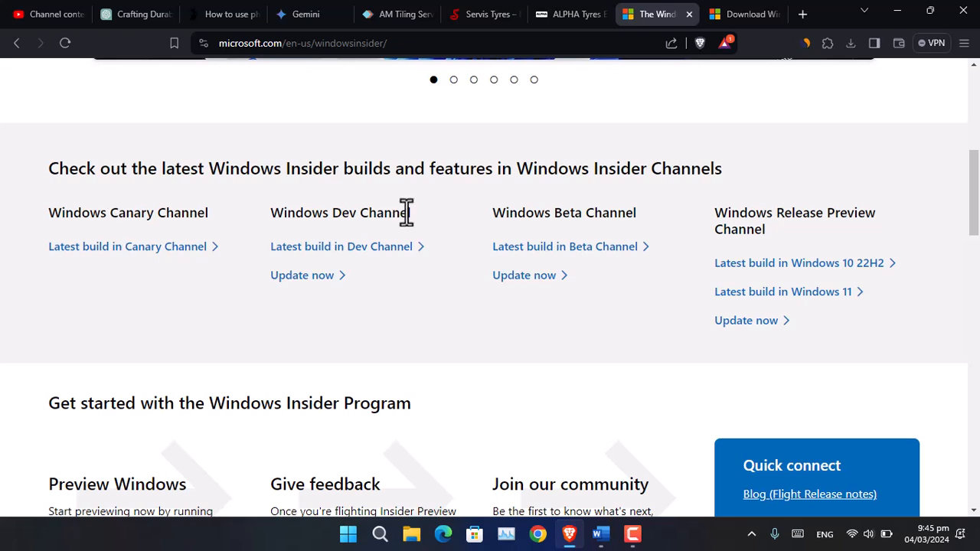
{"action": "mouse_move", "coordinate": [800, 252]}
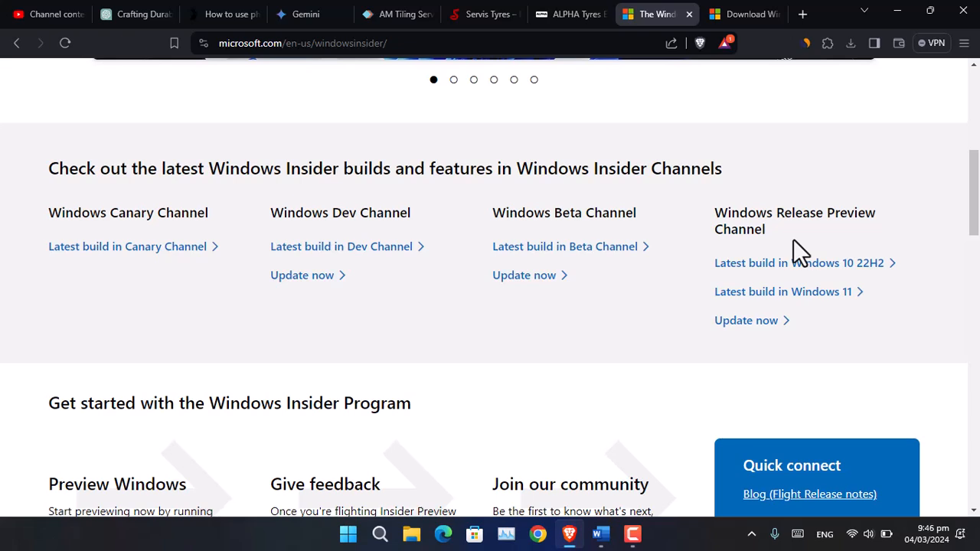
{"action": "mouse_move", "coordinate": [815, 189]}
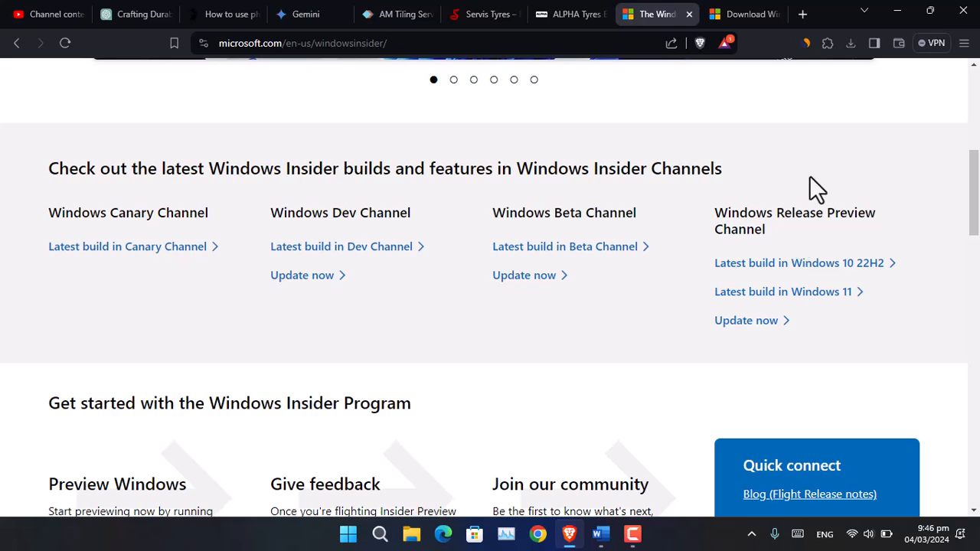
{"action": "mouse_move", "coordinate": [706, 219]}
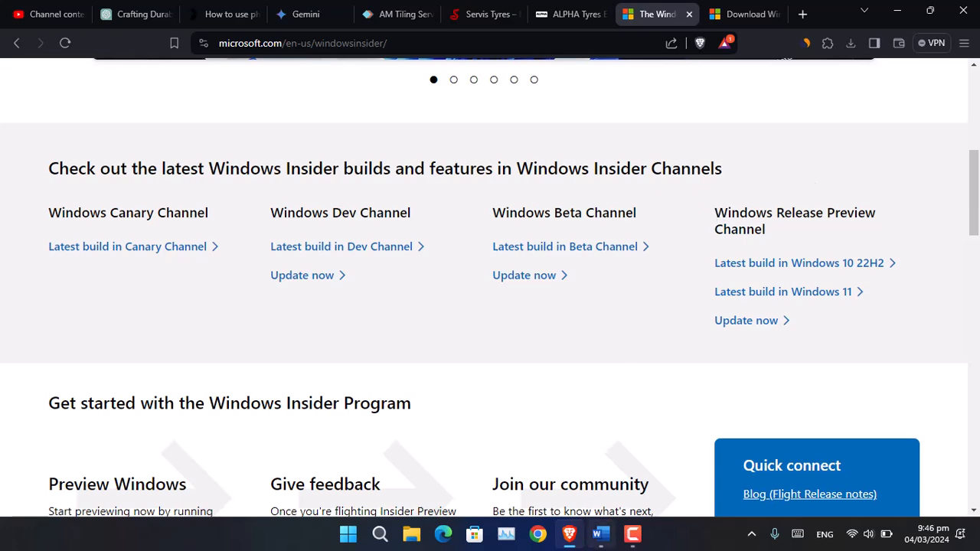
Step: Switch to Word's Document1 and scroll to the Canary/Dev/Beta/Release Preview comparison table
{"action": "left_click", "coordinate": [599, 533]}
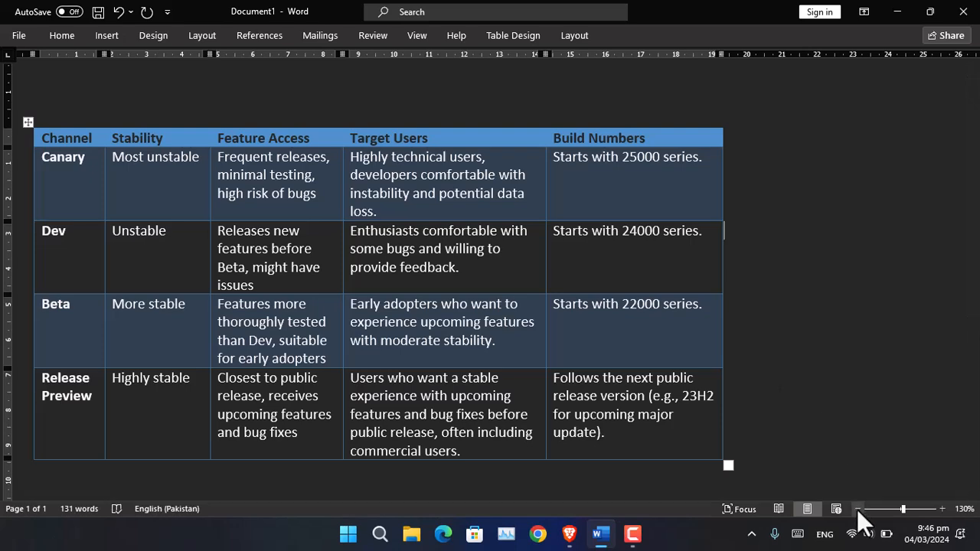
{"action": "scroll", "scroll_direction": "left", "scroll_amount": 3}
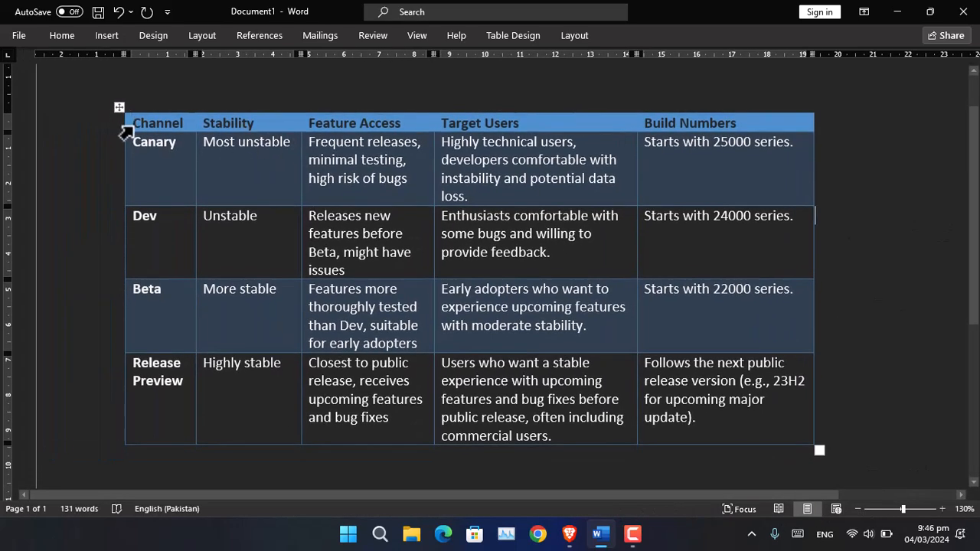
{"action": "mouse_move", "coordinate": [222, 138]}
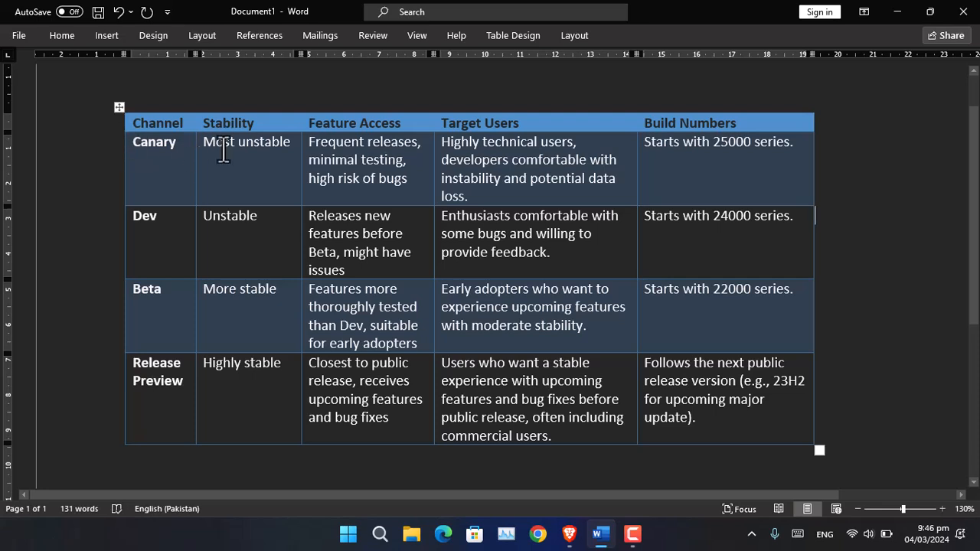
{"action": "mouse_move", "coordinate": [338, 159]}
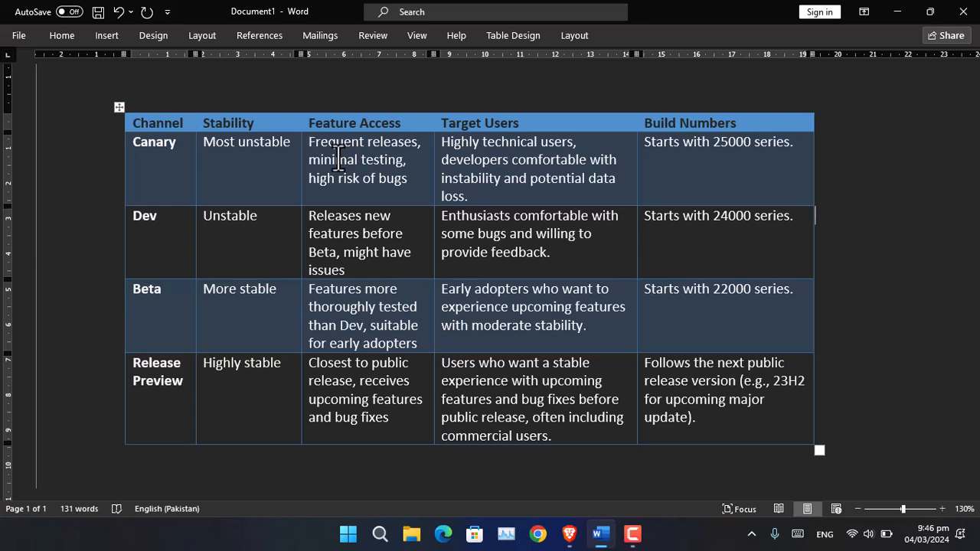
{"action": "mouse_move", "coordinate": [514, 161]}
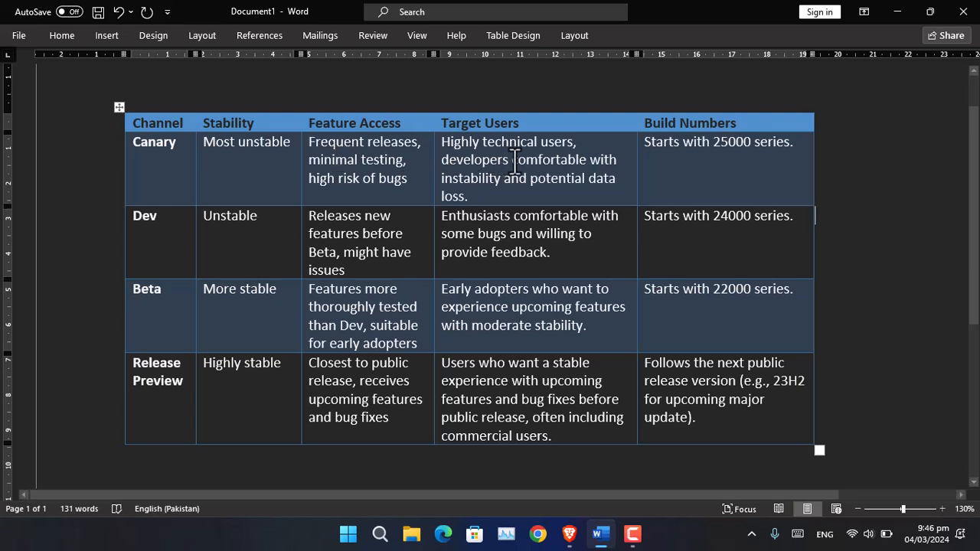
{"action": "mouse_move", "coordinate": [525, 182]}
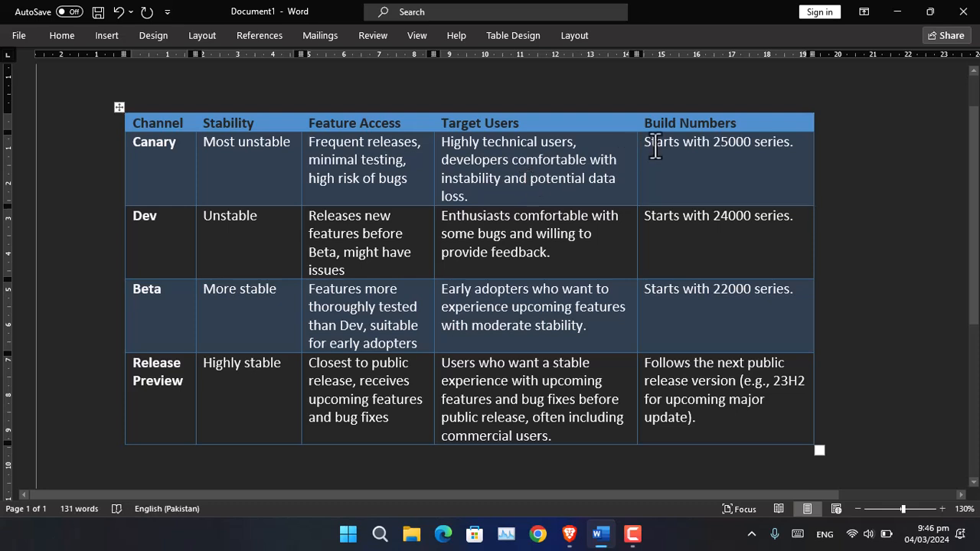
{"action": "mouse_move", "coordinate": [729, 167]}
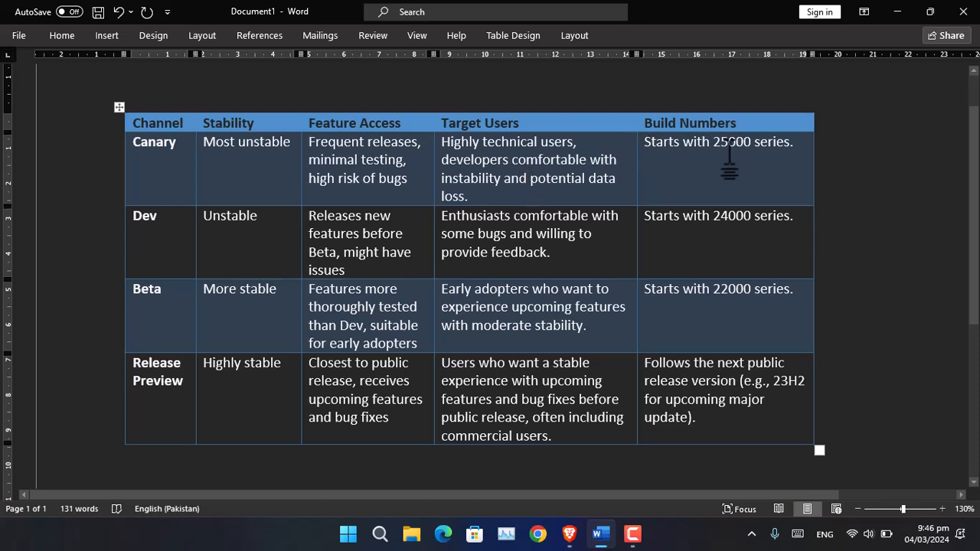
{"action": "mouse_move", "coordinate": [145, 230]}
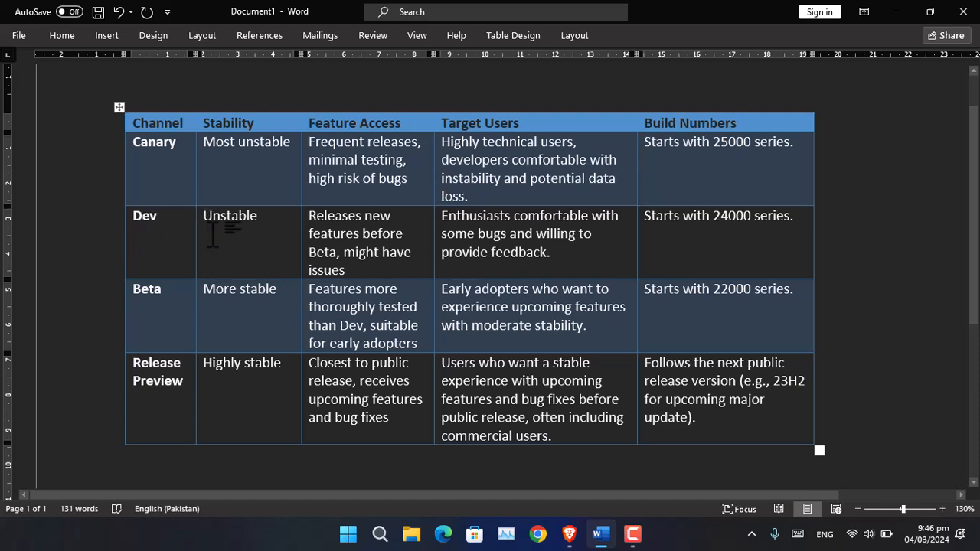
{"action": "mouse_move", "coordinate": [318, 245]}
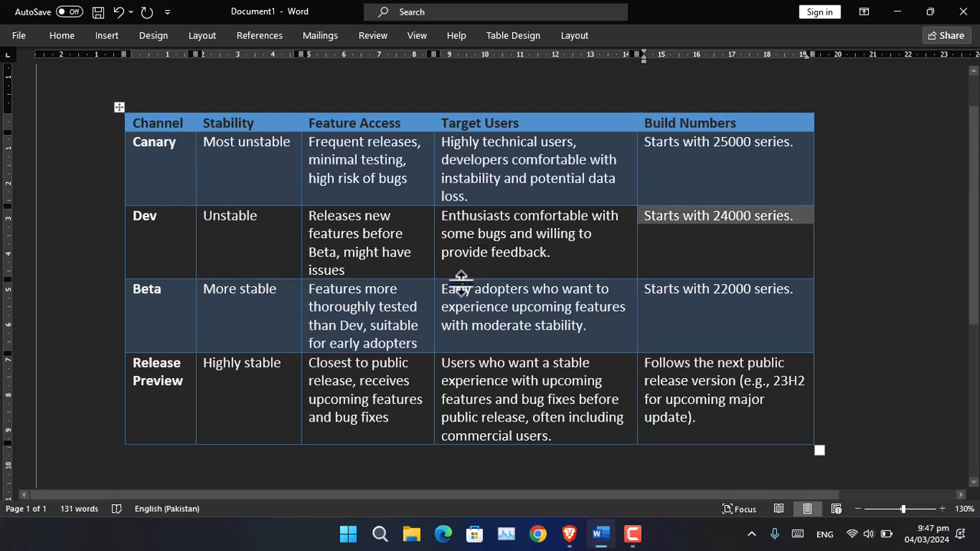
{"action": "mouse_move", "coordinate": [231, 306]}
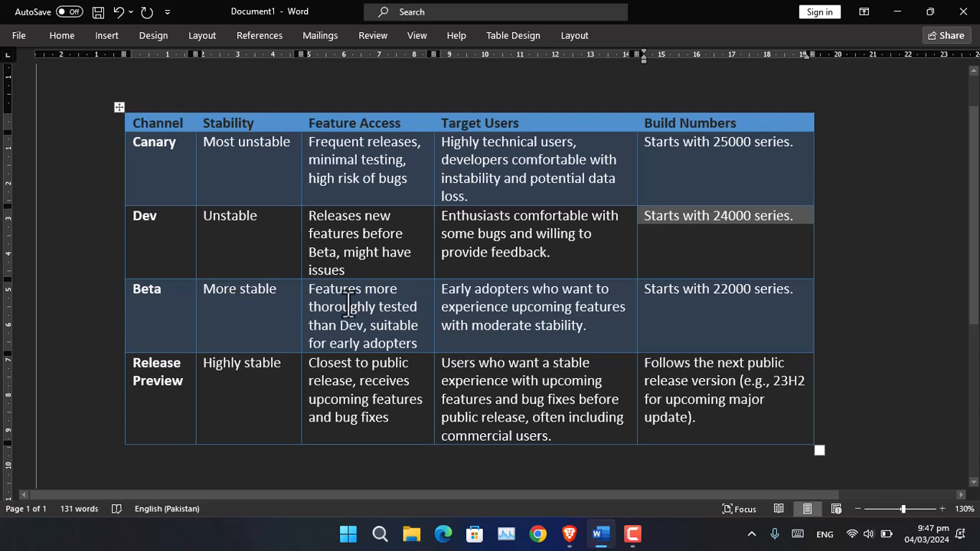
{"action": "mouse_move", "coordinate": [434, 294]}
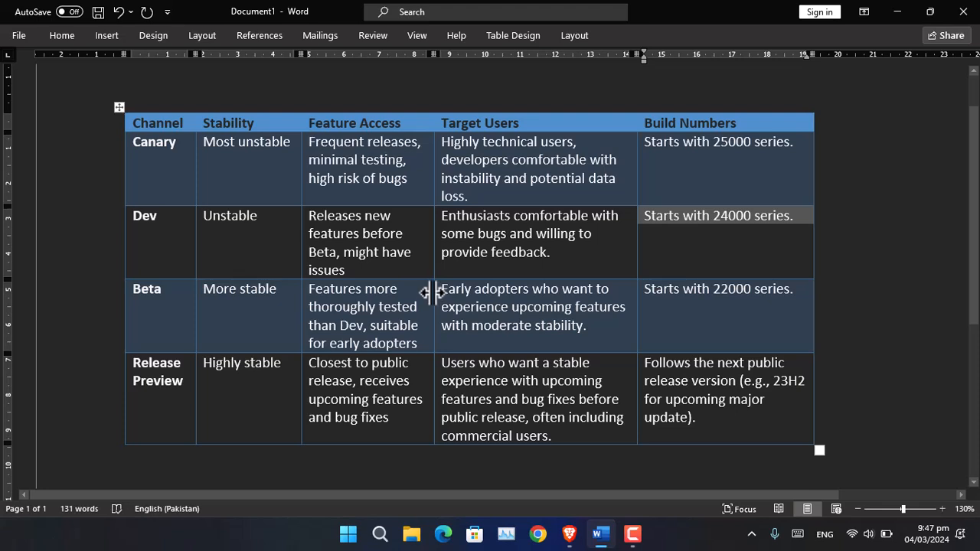
{"action": "mouse_move", "coordinate": [482, 318]}
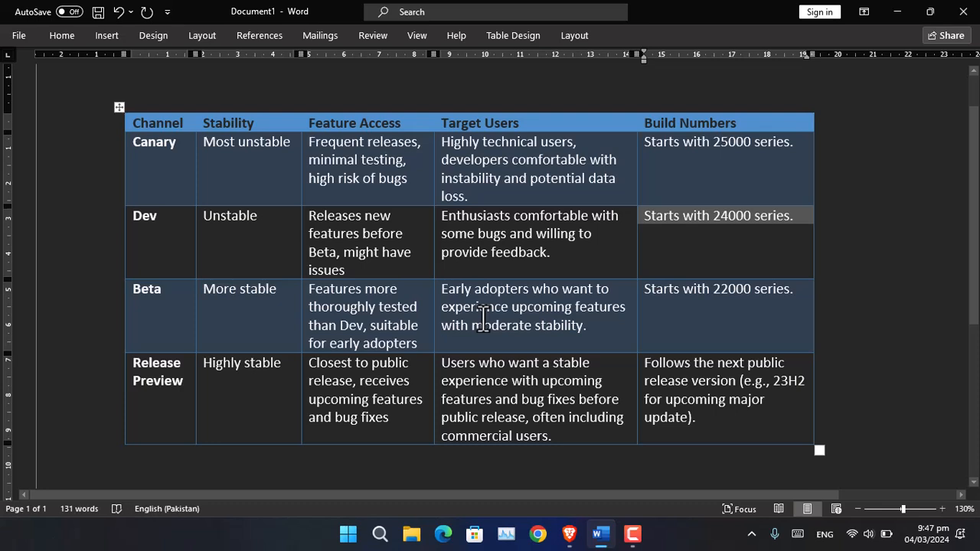
{"action": "mouse_move", "coordinate": [189, 320]}
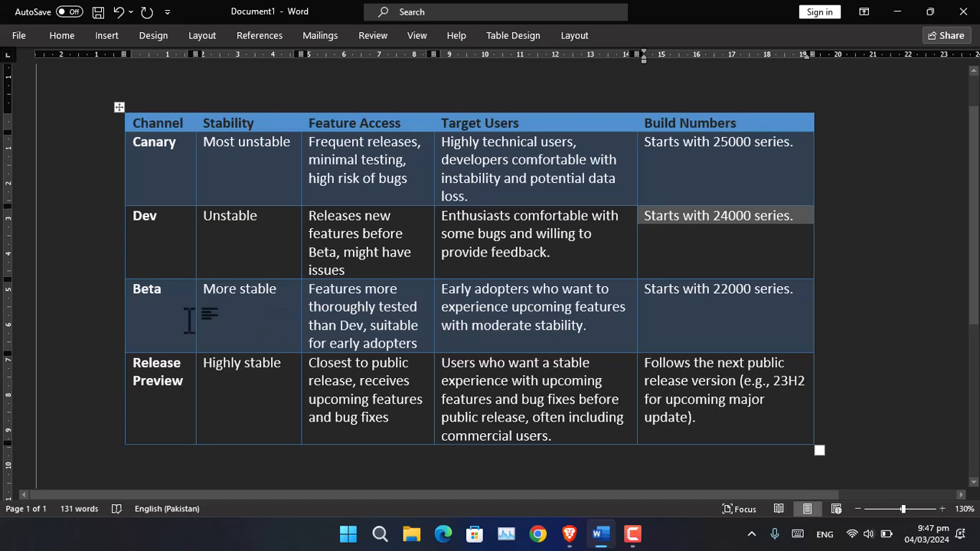
{"action": "mouse_move", "coordinate": [719, 303]}
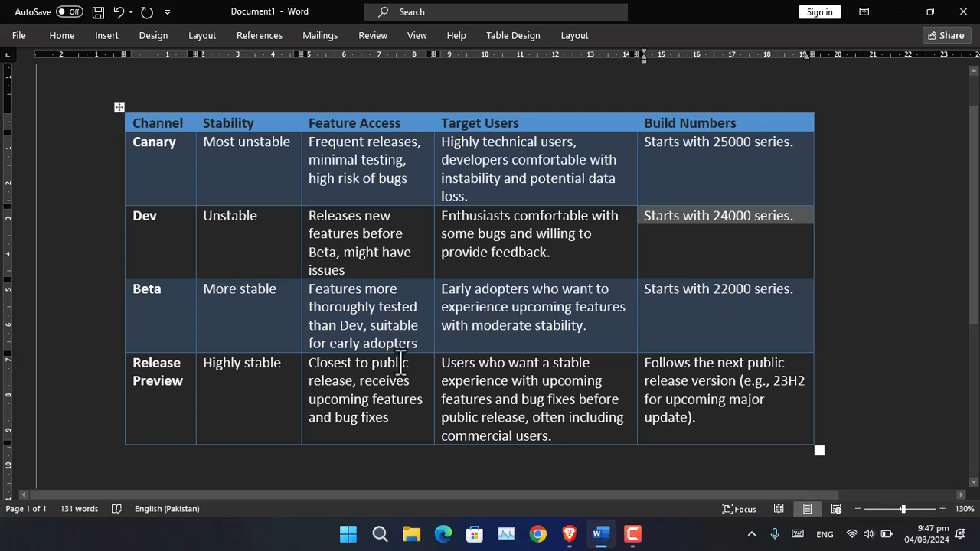
{"action": "mouse_move", "coordinate": [181, 393]}
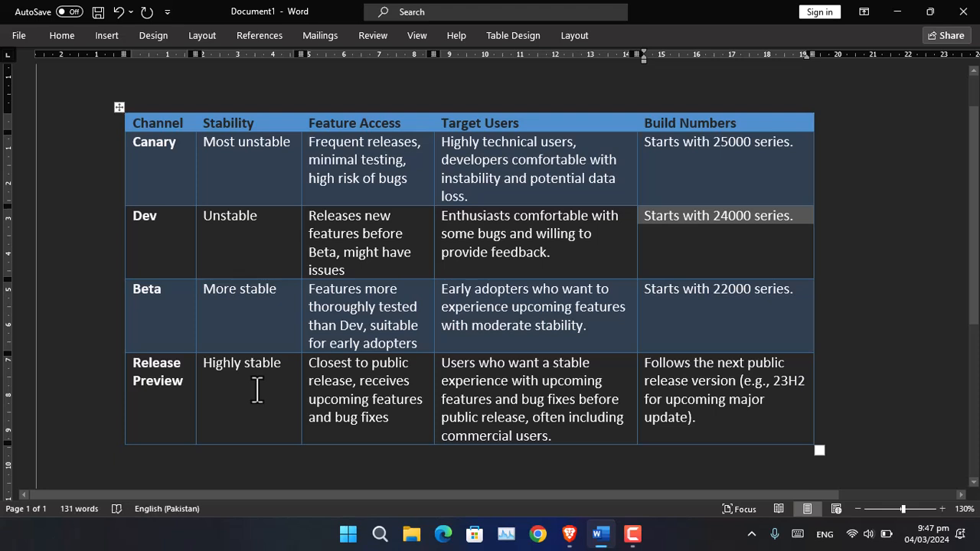
{"action": "mouse_move", "coordinate": [344, 390]}
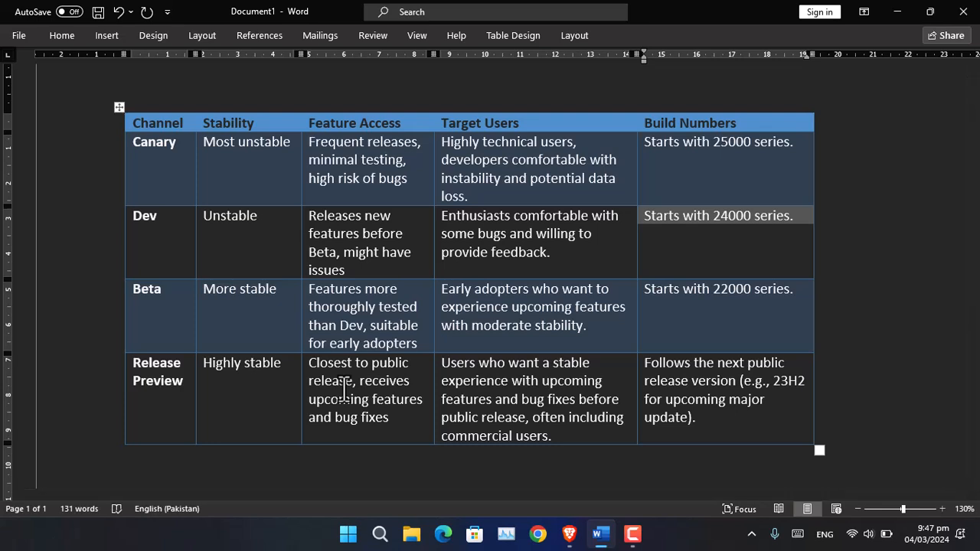
{"action": "mouse_move", "coordinate": [493, 399]}
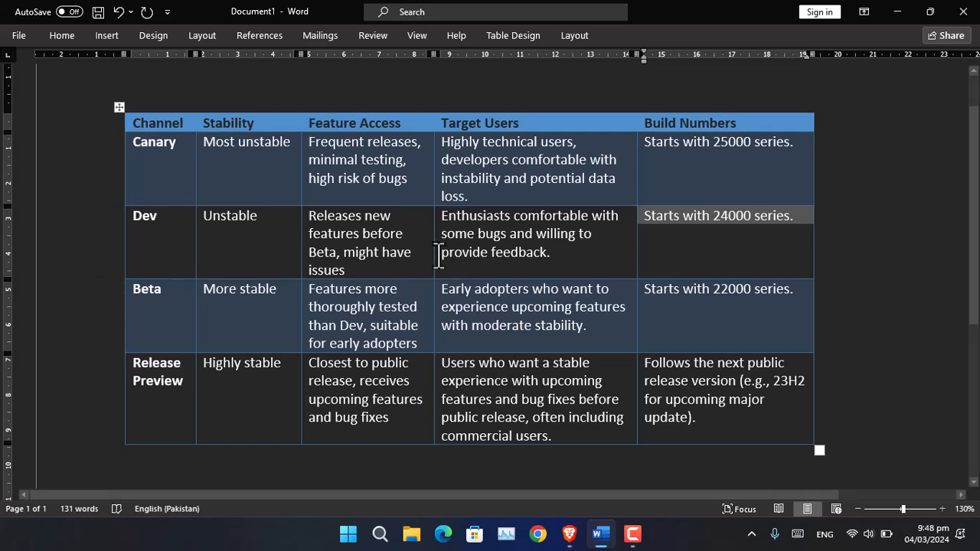
{"action": "mouse_move", "coordinate": [569, 534]}
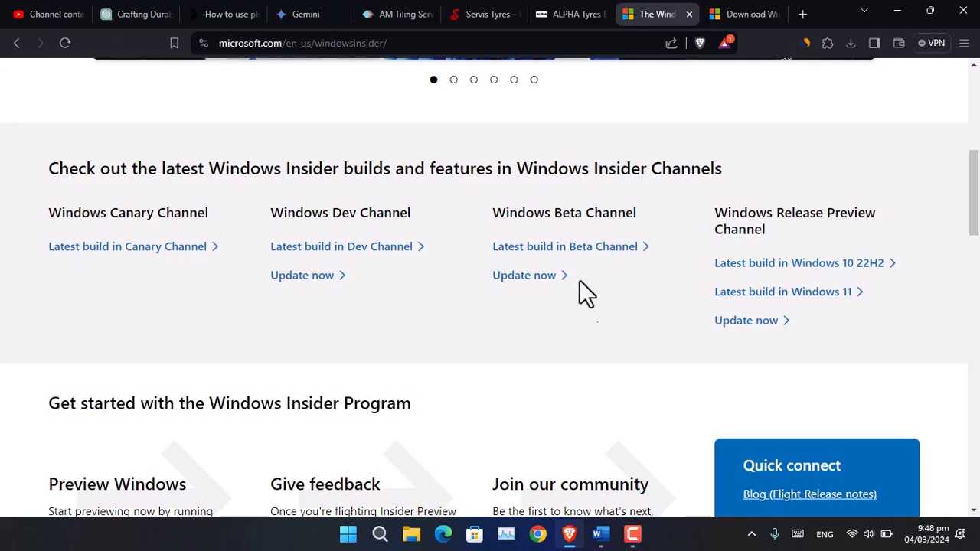
Step: Go back to Brave and show the 'Download Windows Insider Preview ISO' tab
{"action": "left_click", "coordinate": [600, 533]}
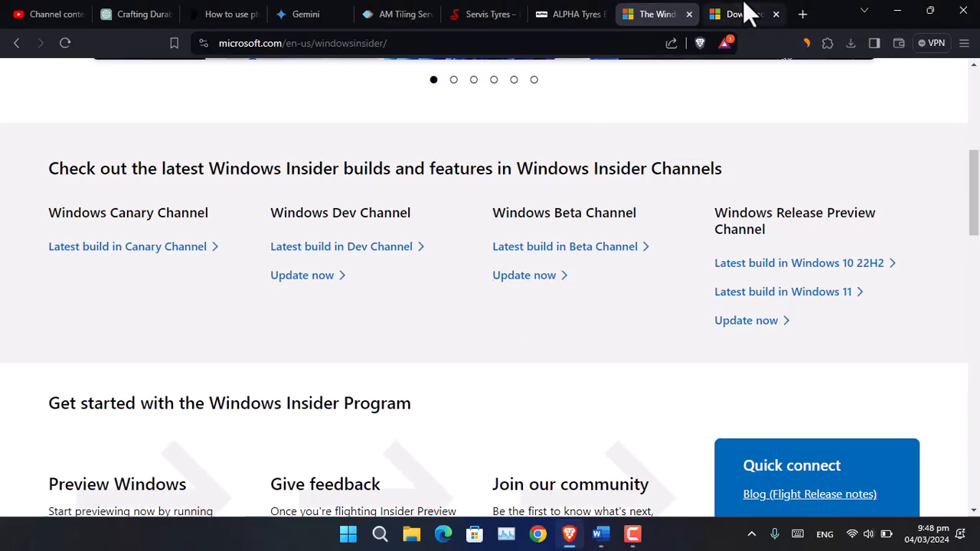
{"action": "left_click", "coordinate": [742, 14]}
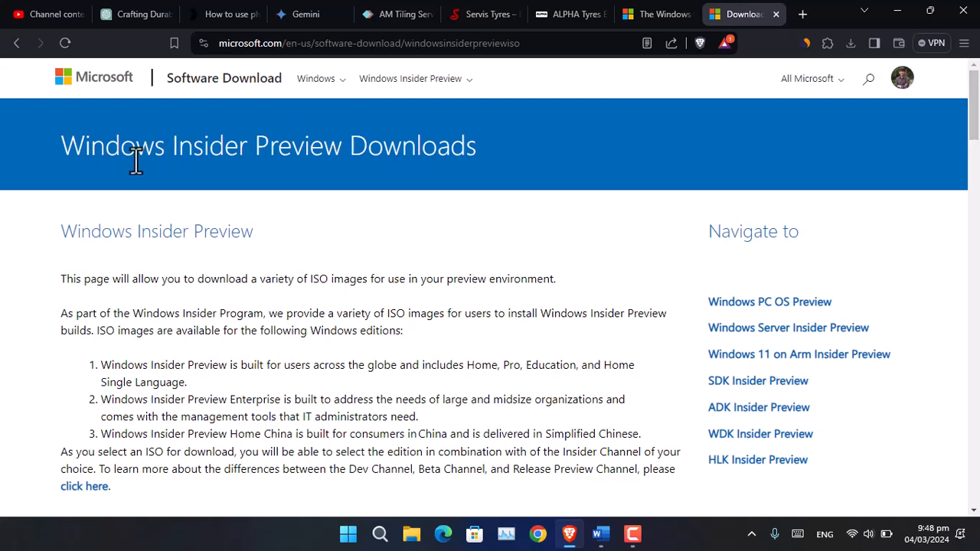
{"action": "mouse_move", "coordinate": [910, 136]}
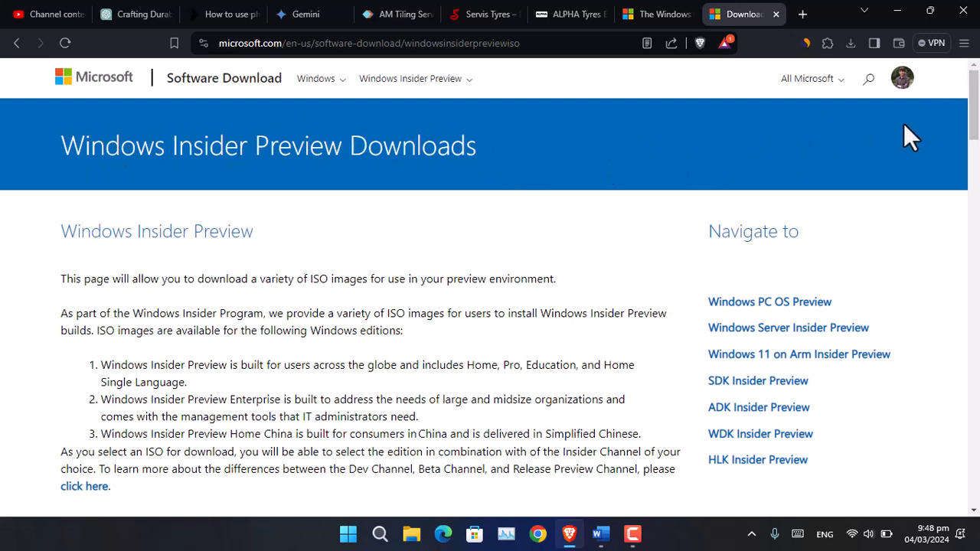
{"action": "mouse_move", "coordinate": [80, 85]}
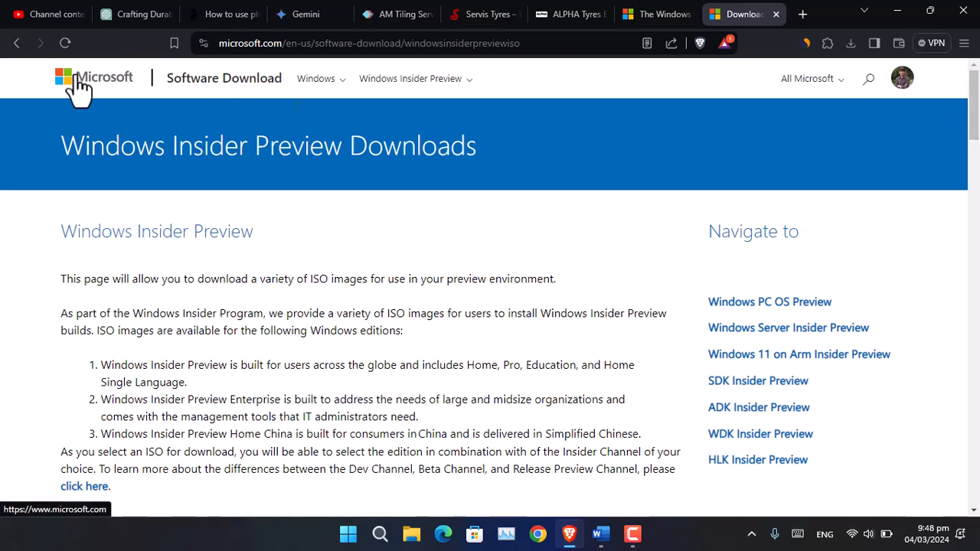
{"action": "mouse_move", "coordinate": [474, 92]}
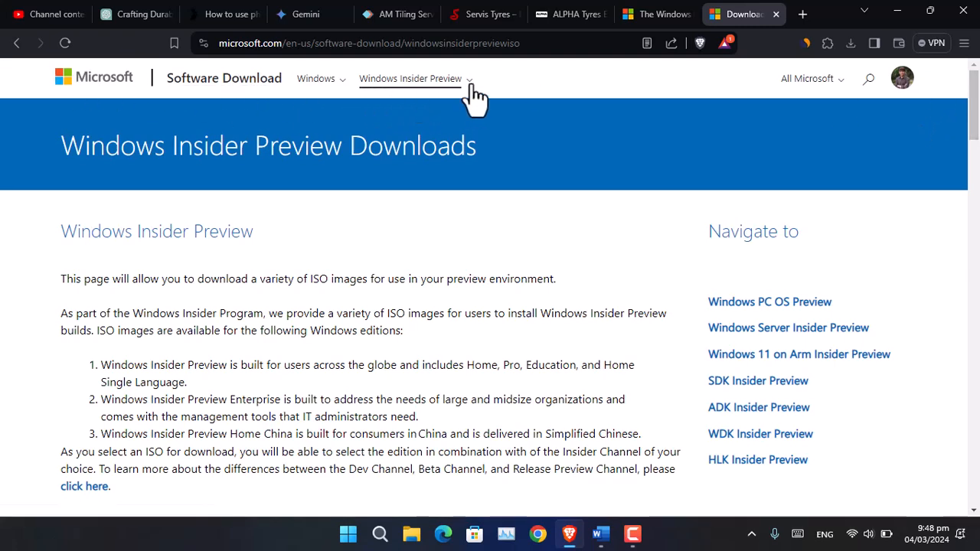
{"action": "mouse_move", "coordinate": [841, 151]}
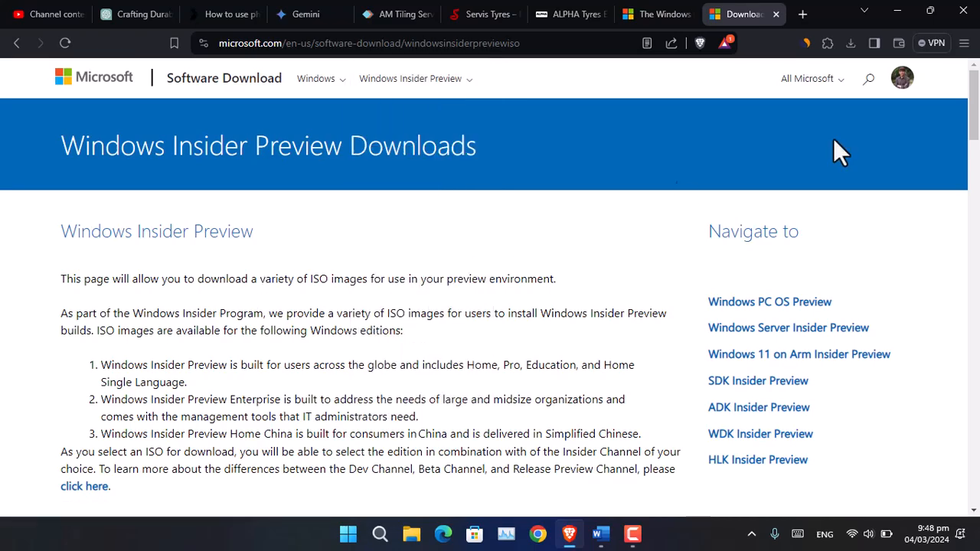
Step: Choose Windows 11 Insider Preview Beta Channel Build 22621 with English (United States), confirming both
{"action": "scroll", "scroll_direction": "down", "scroll_amount": 3}
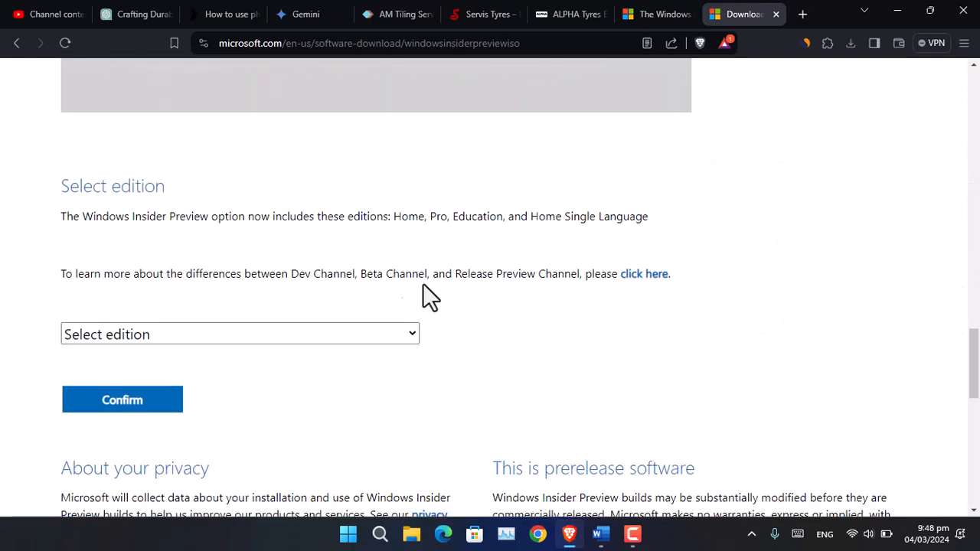
{"action": "left_click", "coordinate": [239, 333]}
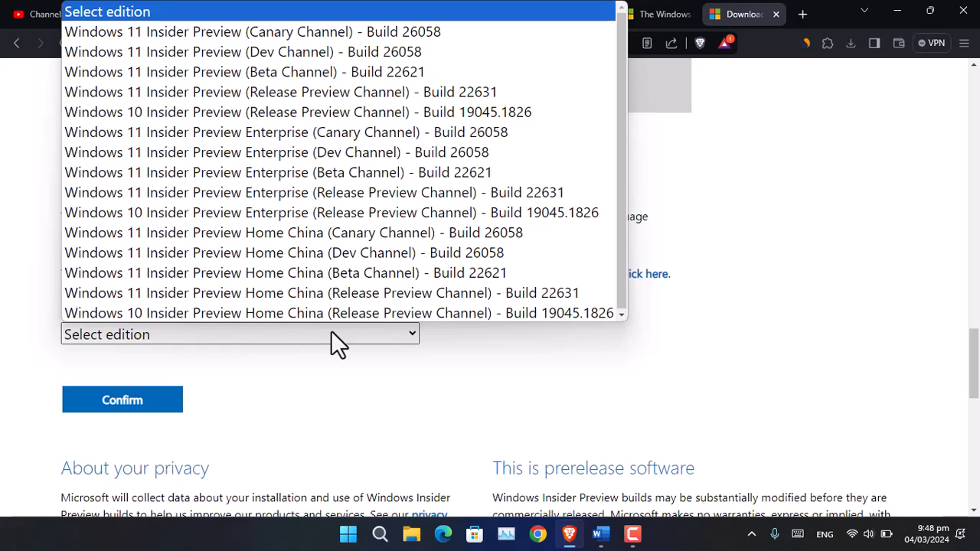
{"action": "mouse_move", "coordinate": [402, 70]}
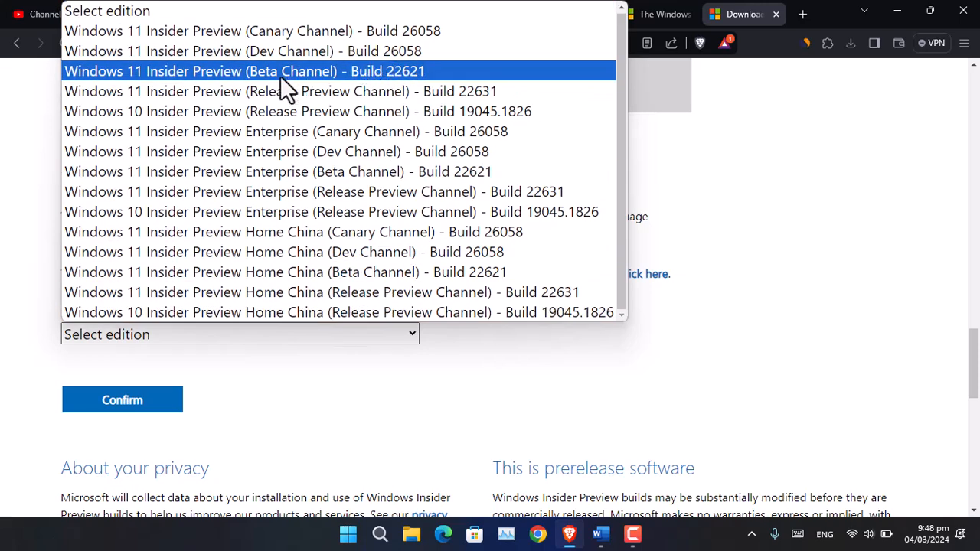
{"action": "mouse_move", "coordinate": [360, 91]}
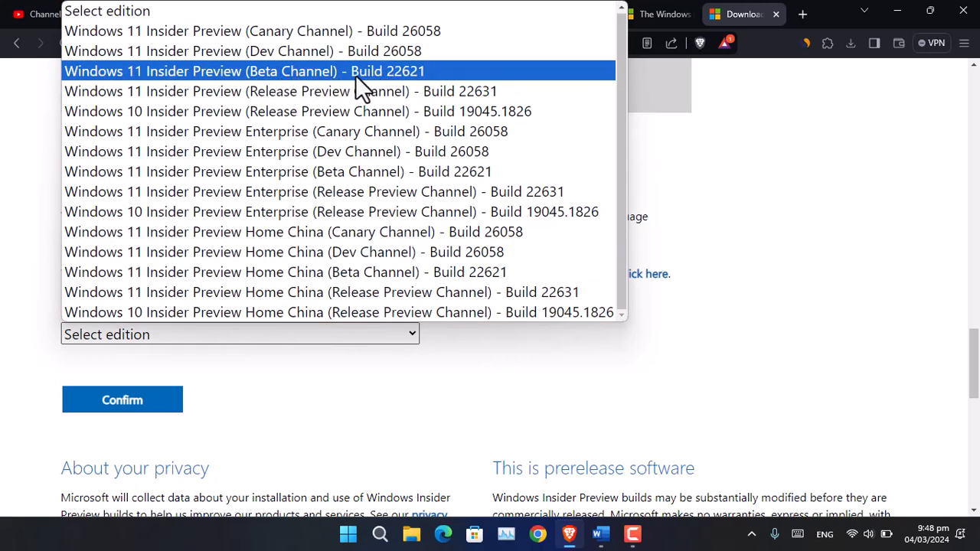
{"action": "mouse_move", "coordinate": [416, 86]}
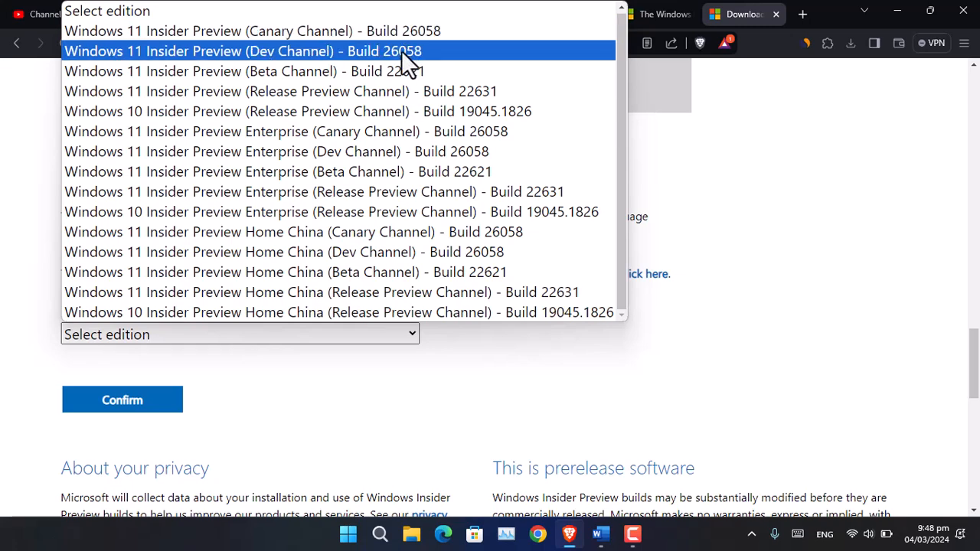
{"action": "left_click", "coordinate": [122, 399]}
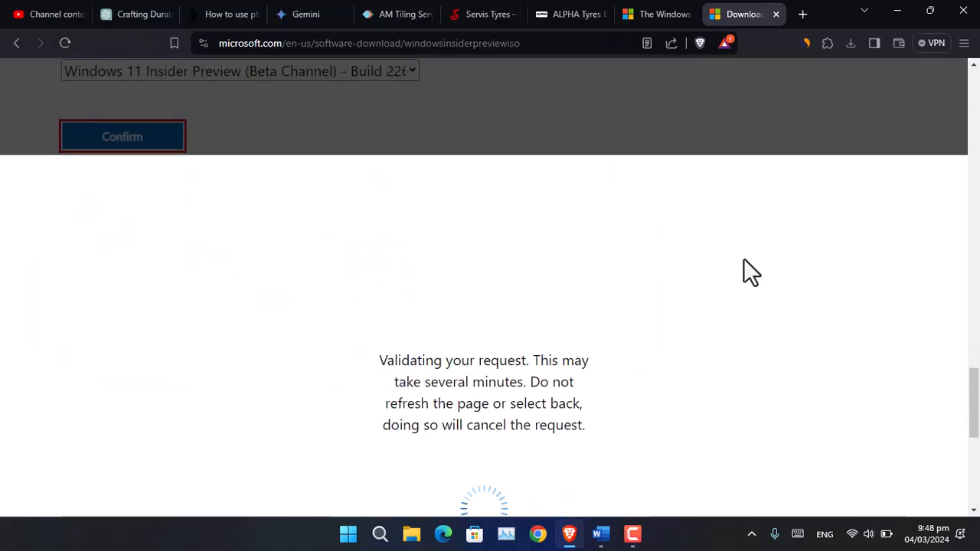
{"action": "left_click", "coordinate": [240, 249]}
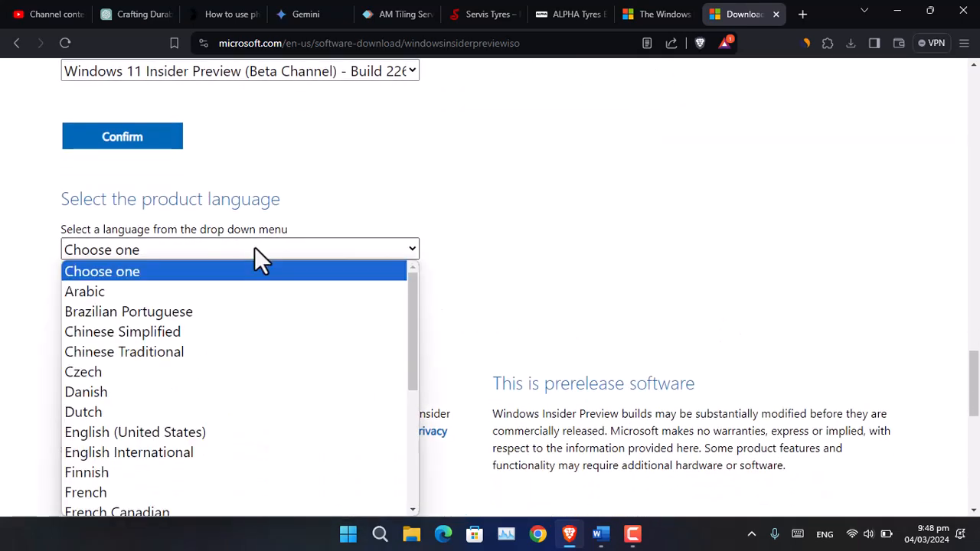
{"action": "left_click", "coordinate": [135, 432]}
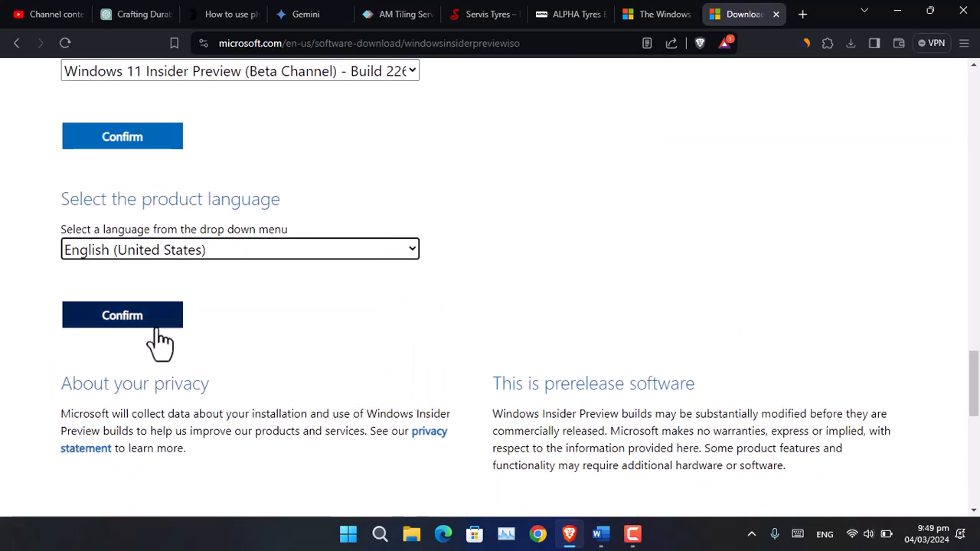
{"action": "left_click", "coordinate": [122, 315]}
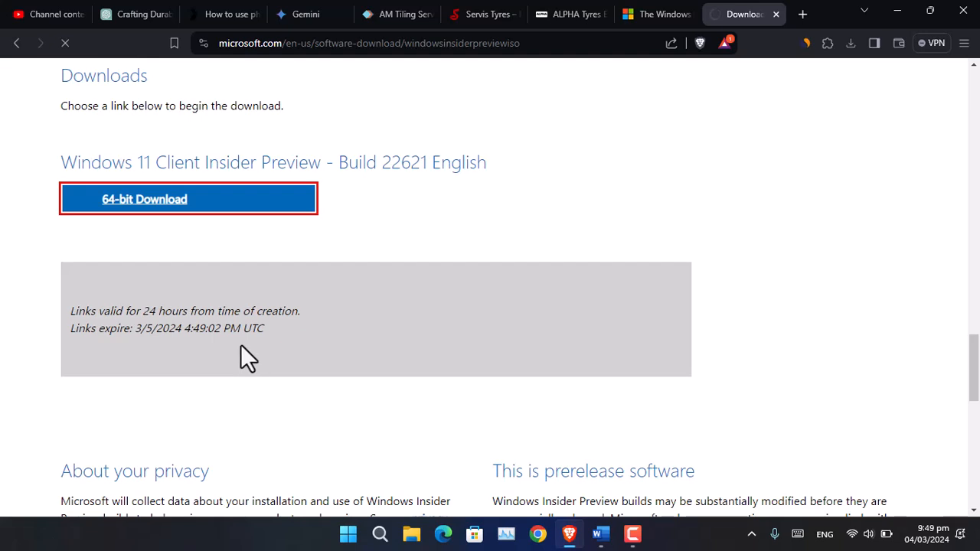
Step: Download the 64-bit Build 22621 ISO, hide the progress window, and head to uupdump.net
{"action": "left_click", "coordinate": [144, 199]}
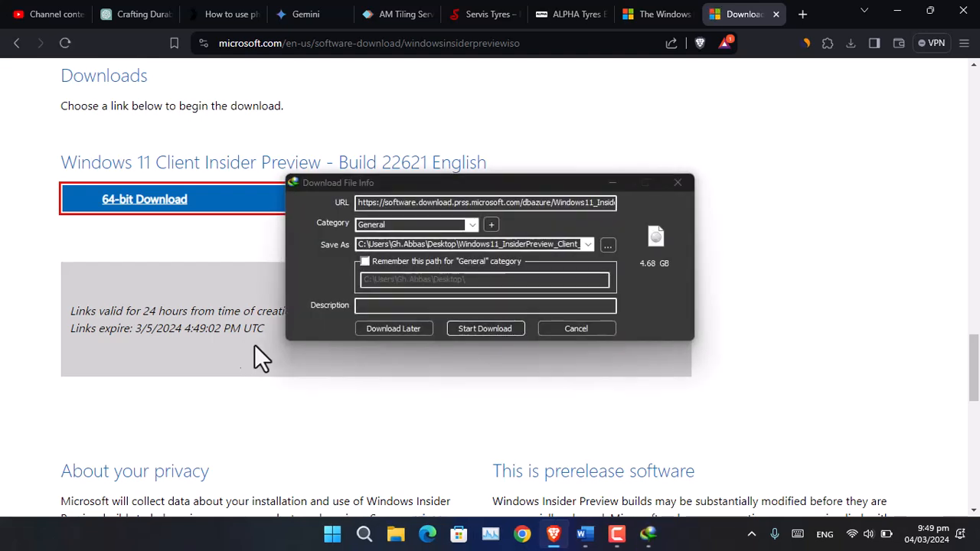
{"action": "left_click", "coordinate": [484, 328]}
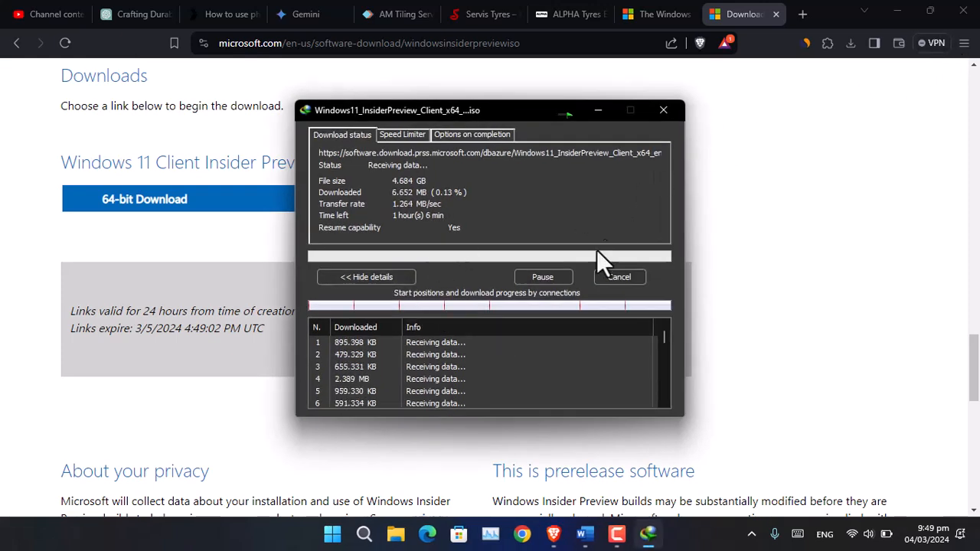
{"action": "left_click", "coordinate": [663, 110]}
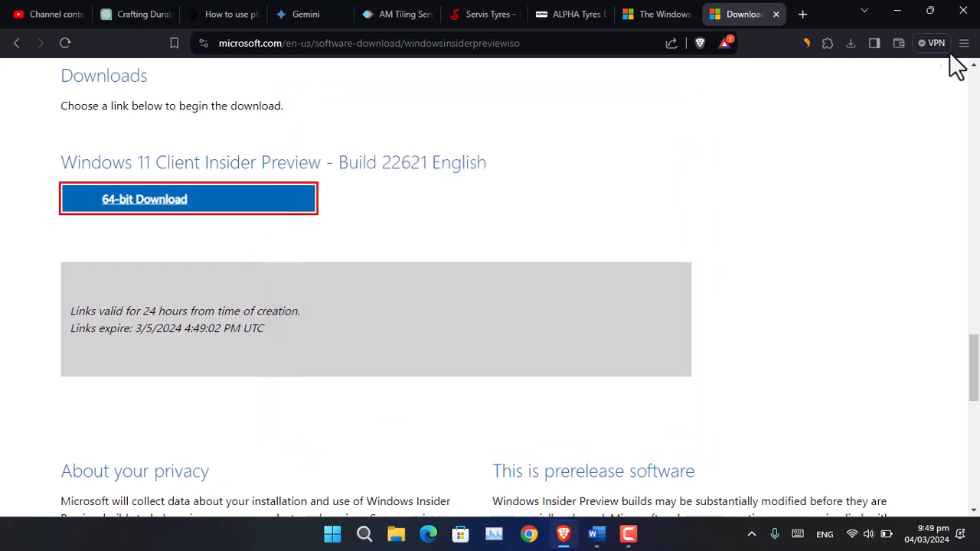
{"action": "mouse_move", "coordinate": [819, 417]}
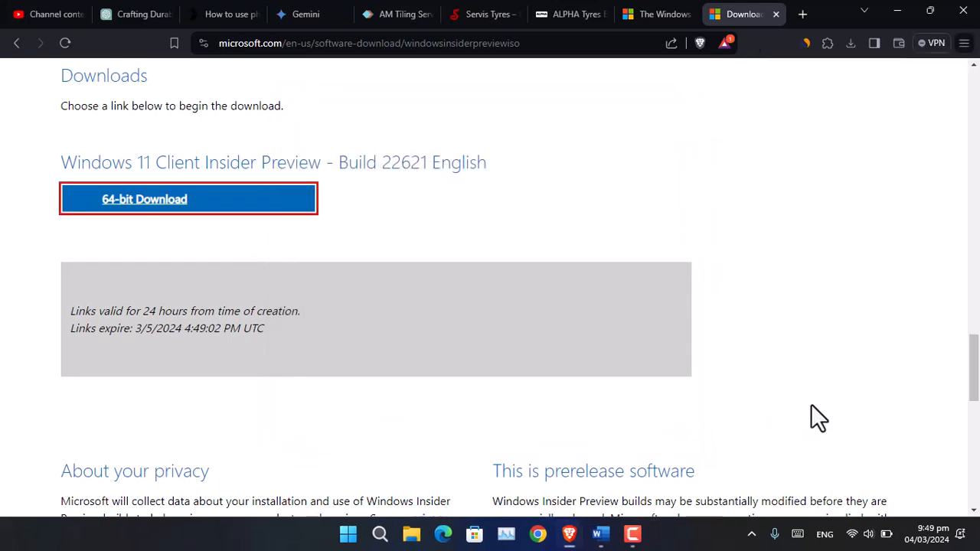
{"action": "left_click", "coordinate": [599, 533]}
{"action": "type", "text": "uupdump.net"}
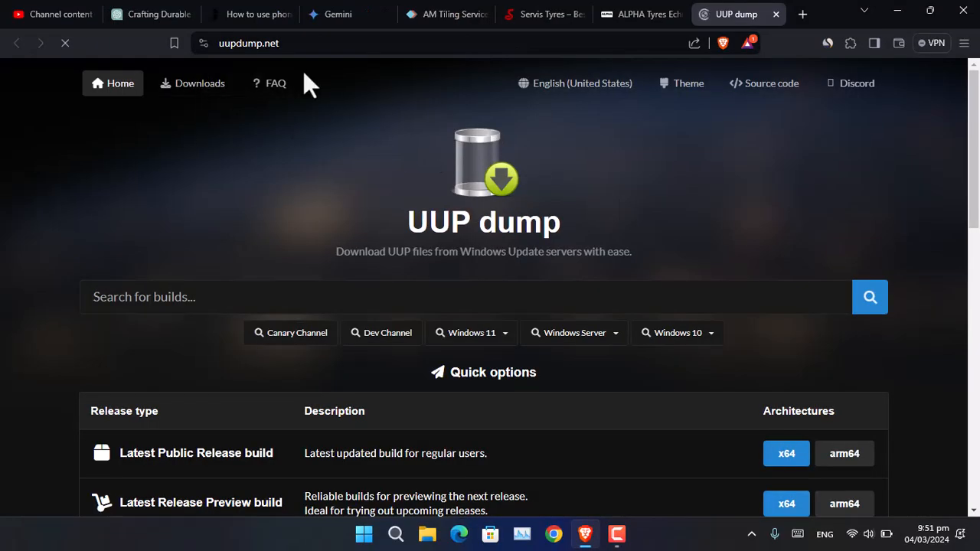
Step: Scroll the uupdump.net home page past Quick options to Recently added builds
{"action": "scroll", "scroll_direction": "down", "scroll_amount": 3}
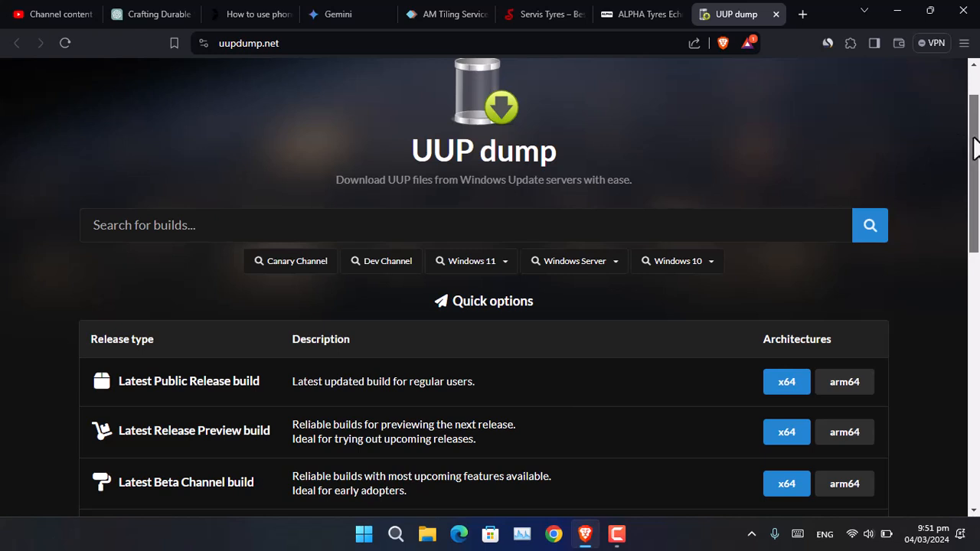
{"action": "scroll", "scroll_direction": "down", "scroll_amount": 3}
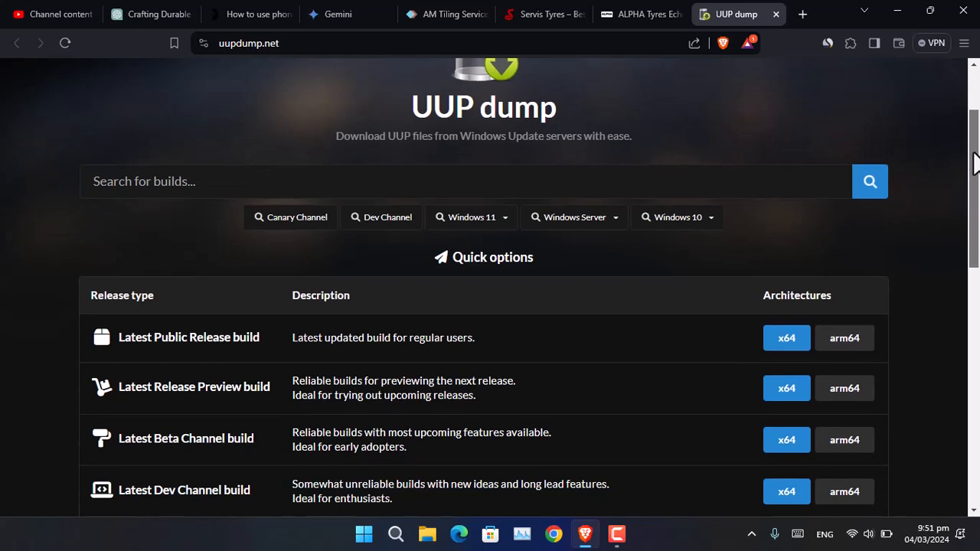
{"action": "scroll", "scroll_direction": "down", "scroll_amount": 3}
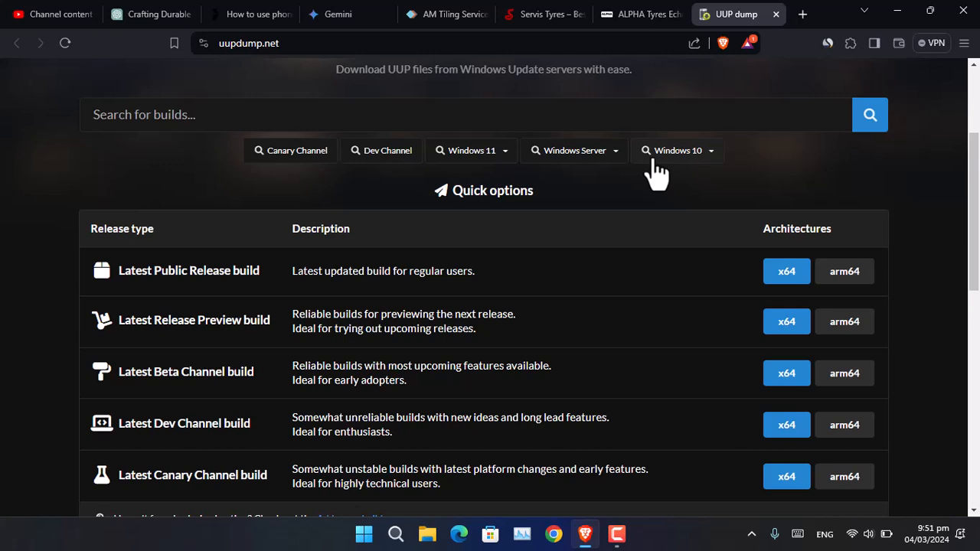
{"action": "scroll", "scroll_direction": "down", "scroll_amount": 3}
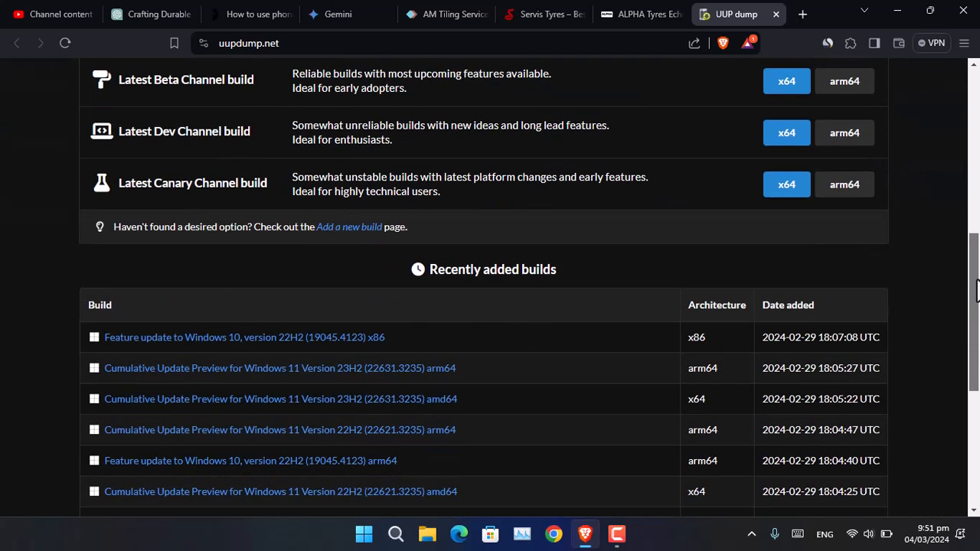
{"action": "scroll", "scroll_direction": "down", "scroll_amount": 3}
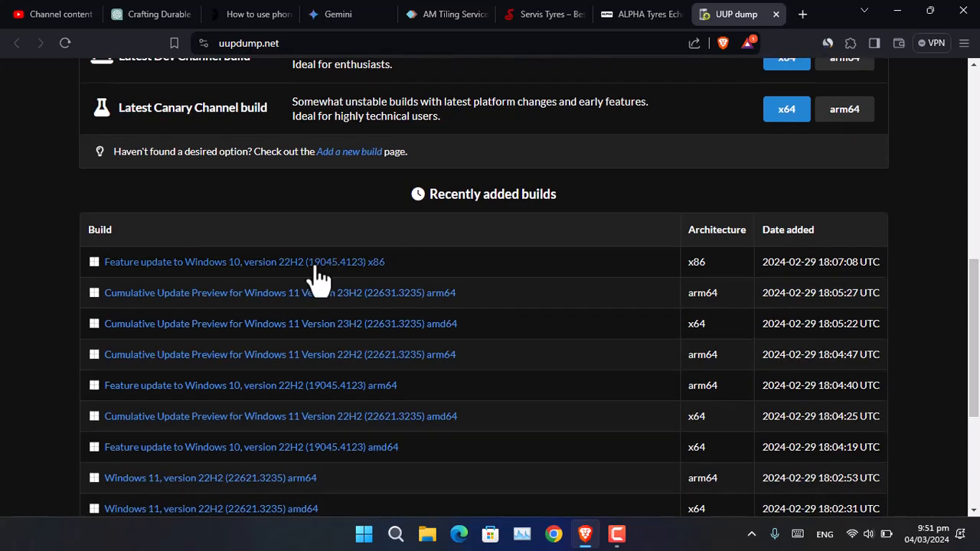
Step: Open Windows 10 22H2 x86, keep English (United States), Home and Pro, and cancel the package download
{"action": "left_click", "coordinate": [244, 261]}
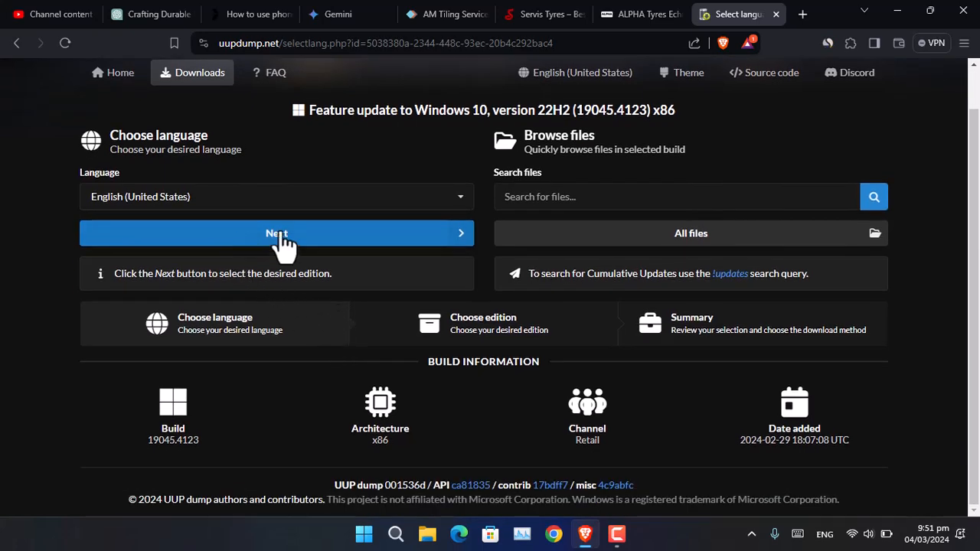
{"action": "left_click", "coordinate": [277, 233]}
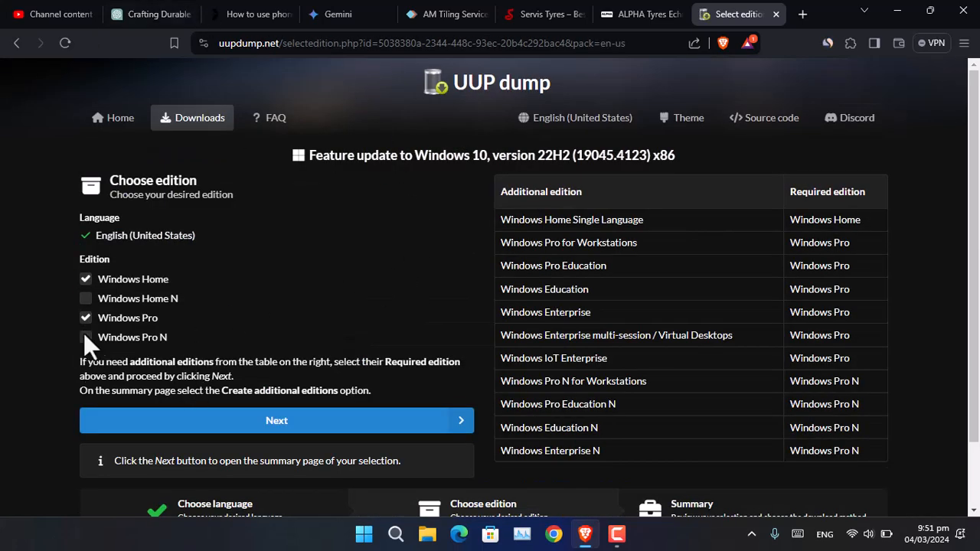
{"action": "left_click", "coordinate": [276, 420]}
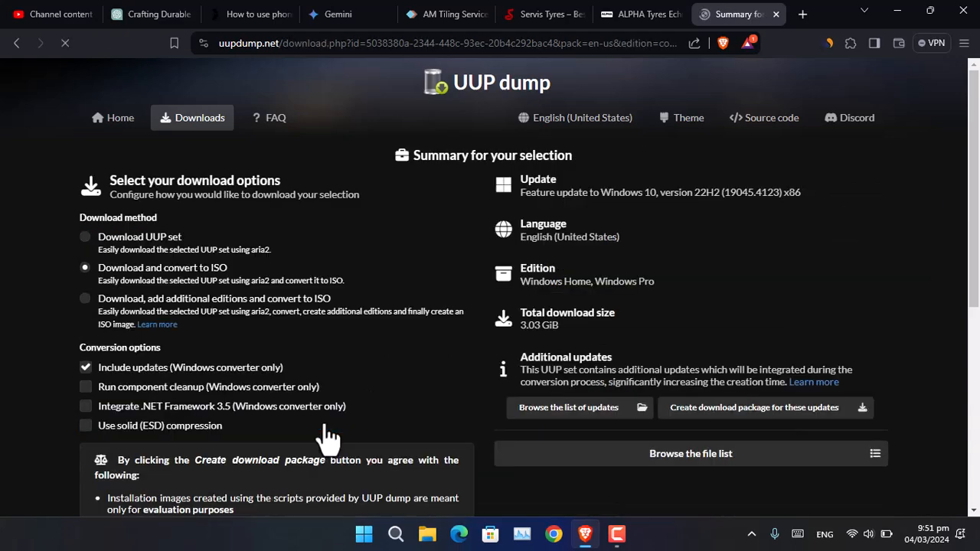
{"action": "scroll", "scroll_direction": "down", "scroll_amount": 3}
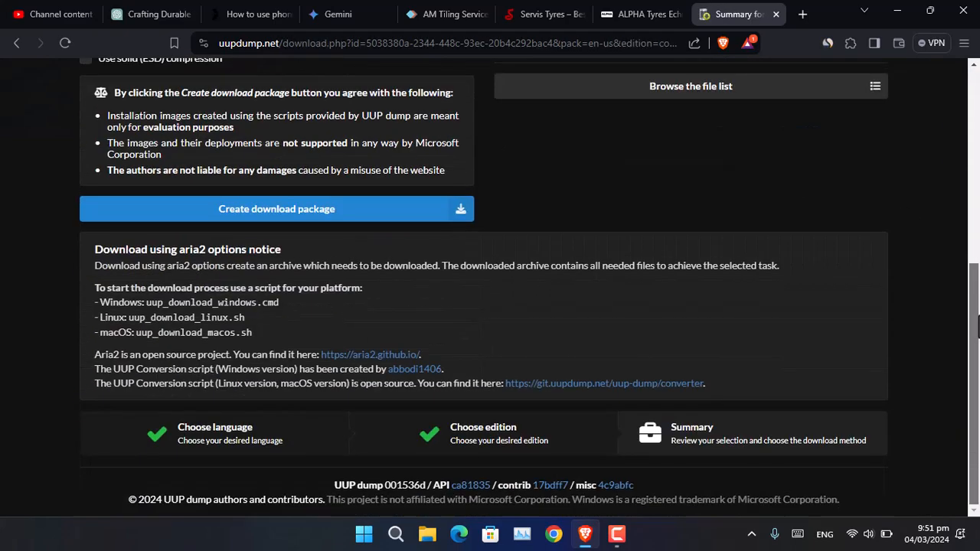
{"action": "left_click", "coordinate": [276, 208]}
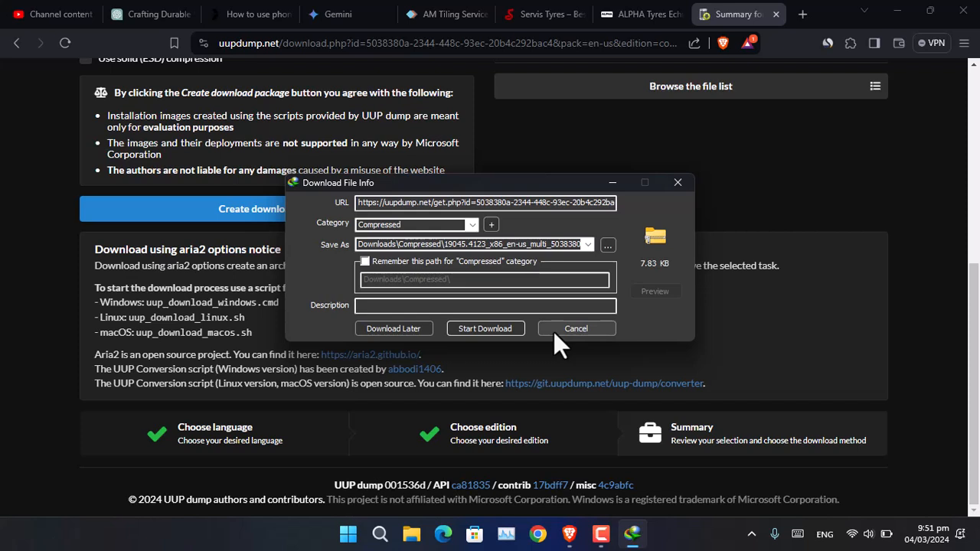
{"action": "left_click", "coordinate": [575, 327]}
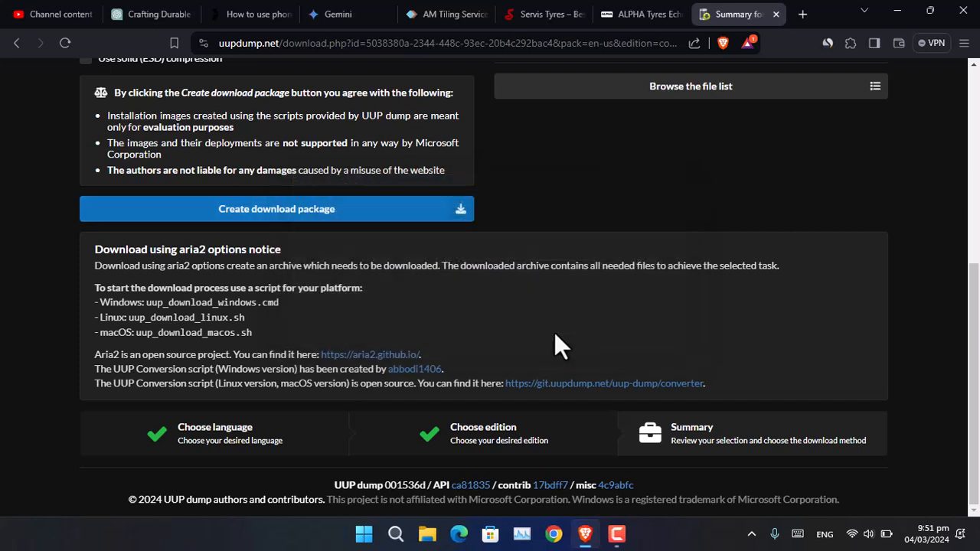
{"action": "mouse_move", "coordinate": [297, 88]}
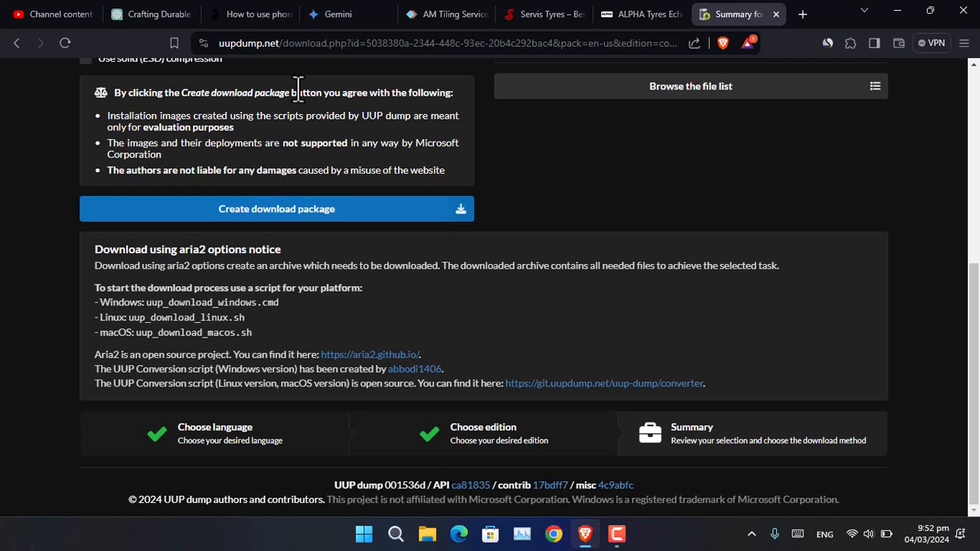
{"action": "mouse_move", "coordinate": [287, 84]}
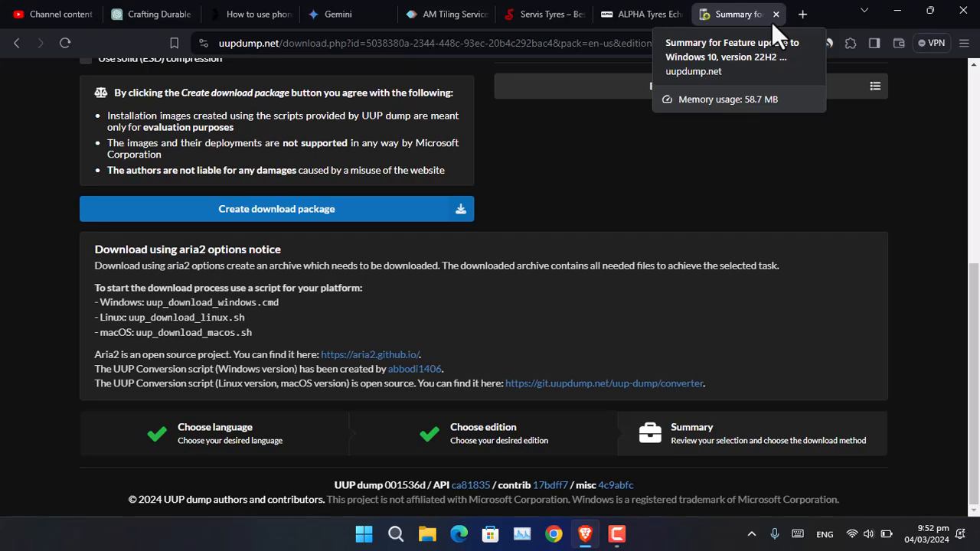
{"action": "mouse_move", "coordinate": [971, 387]}
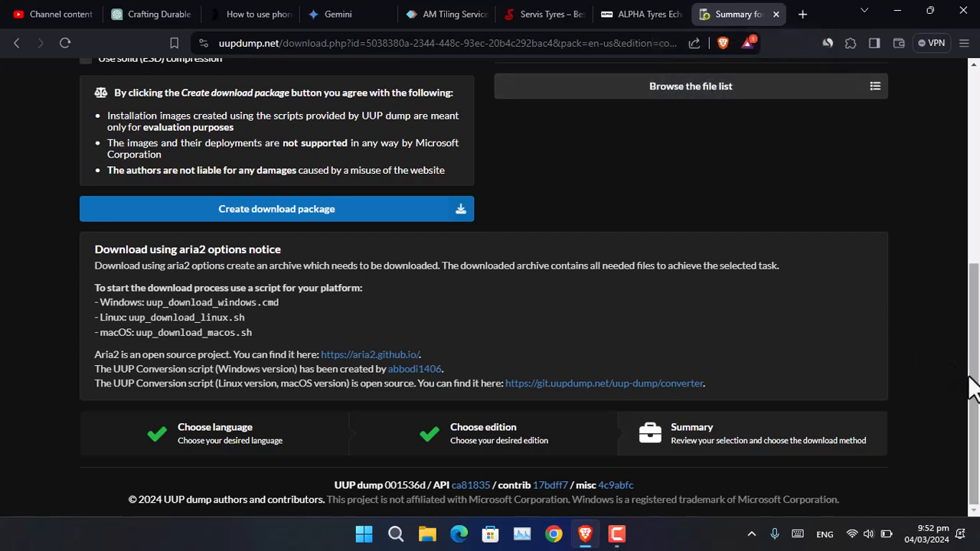